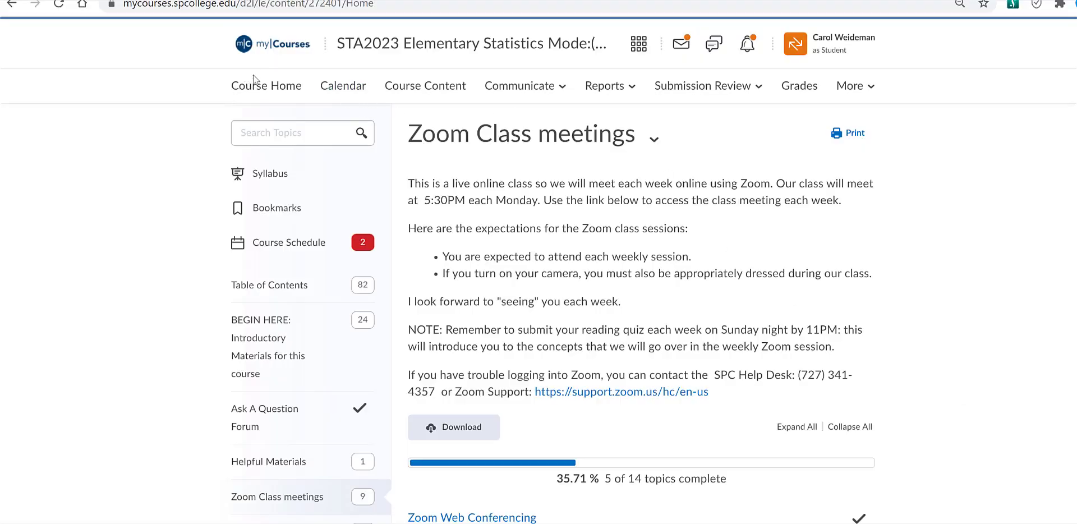
# Step: Navigate from the course home through the Zoom Class meetings module into the Zoom Web Conferencing tool
pyautogui.click(265, 85)
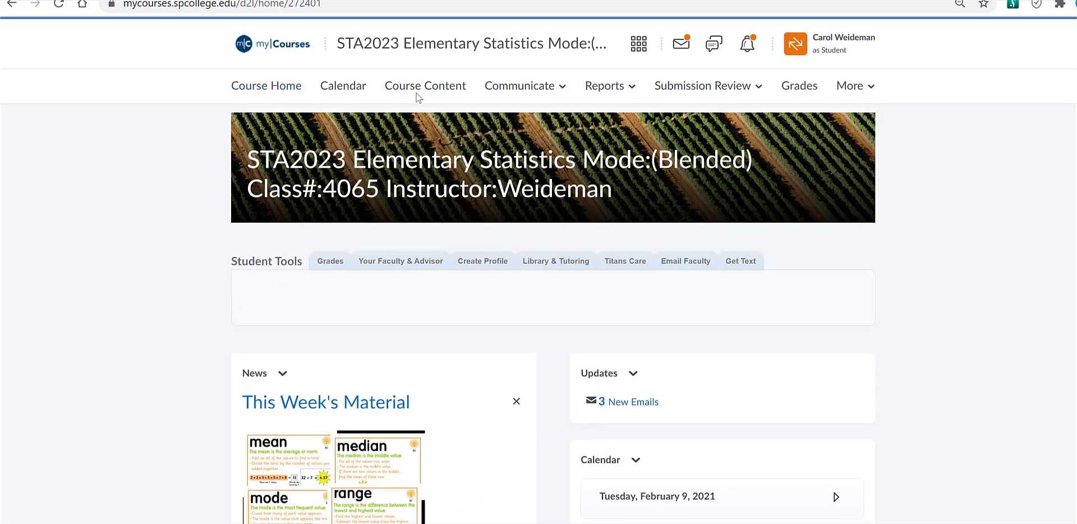
pyautogui.click(424, 85)
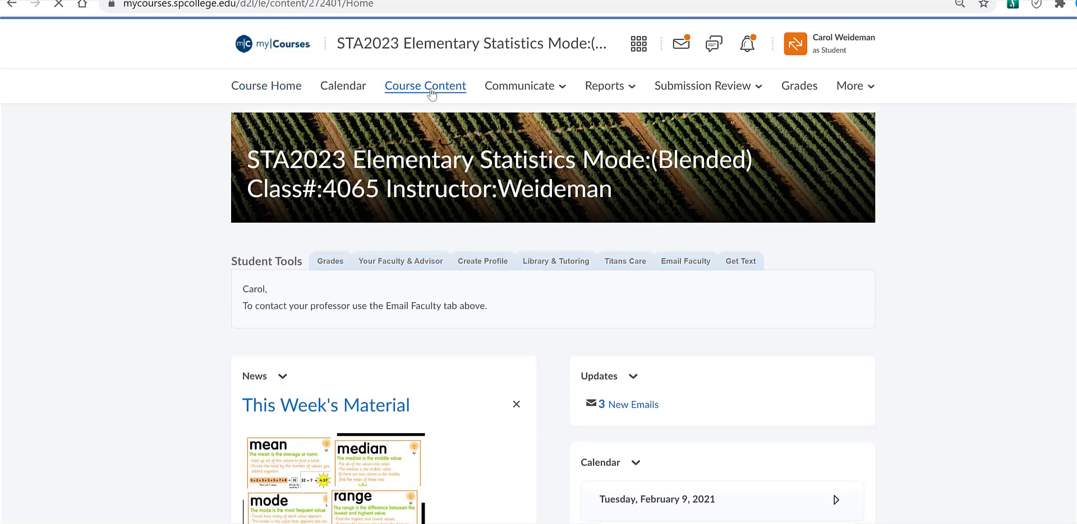
pyautogui.click(424, 85)
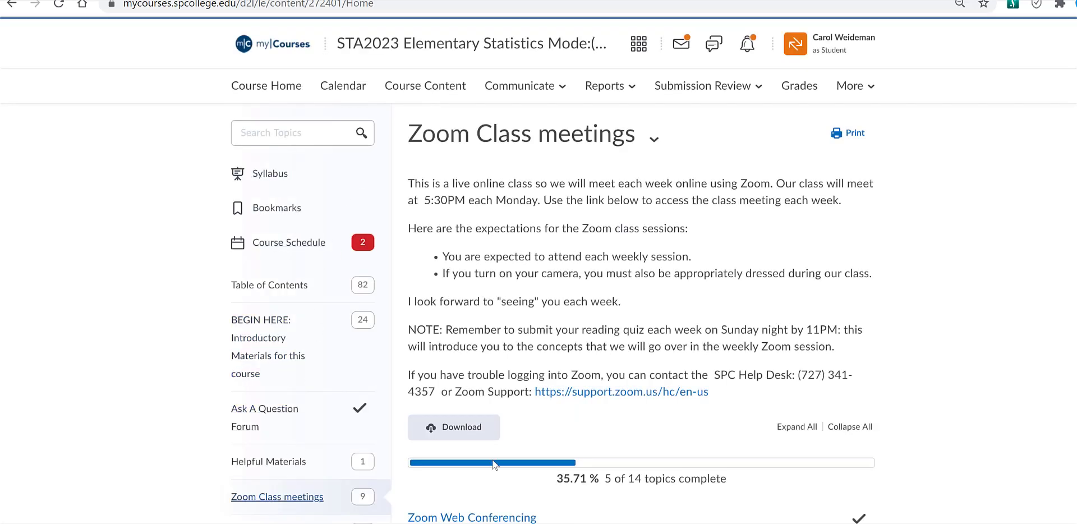
pyautogui.scroll(-3)
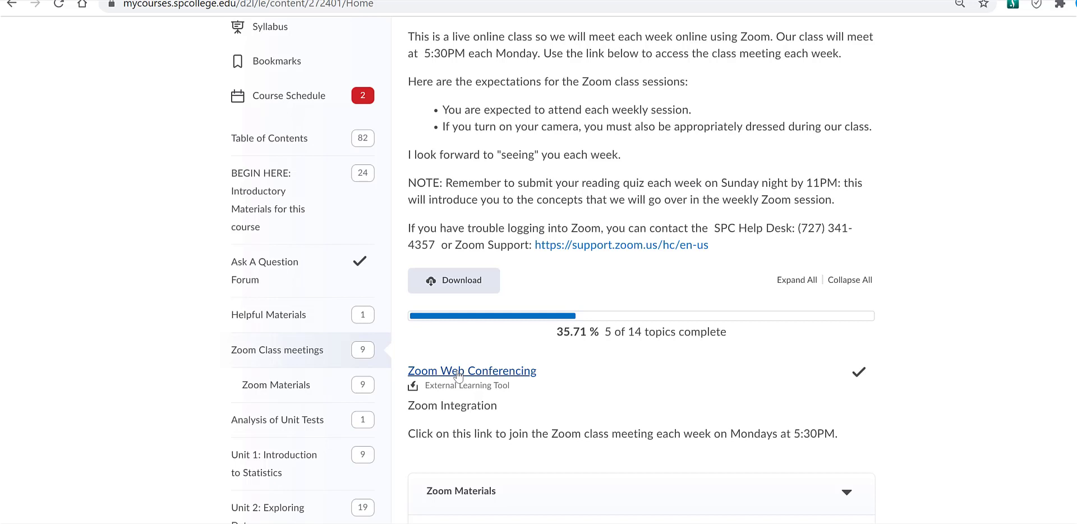
pyautogui.click(472, 370)
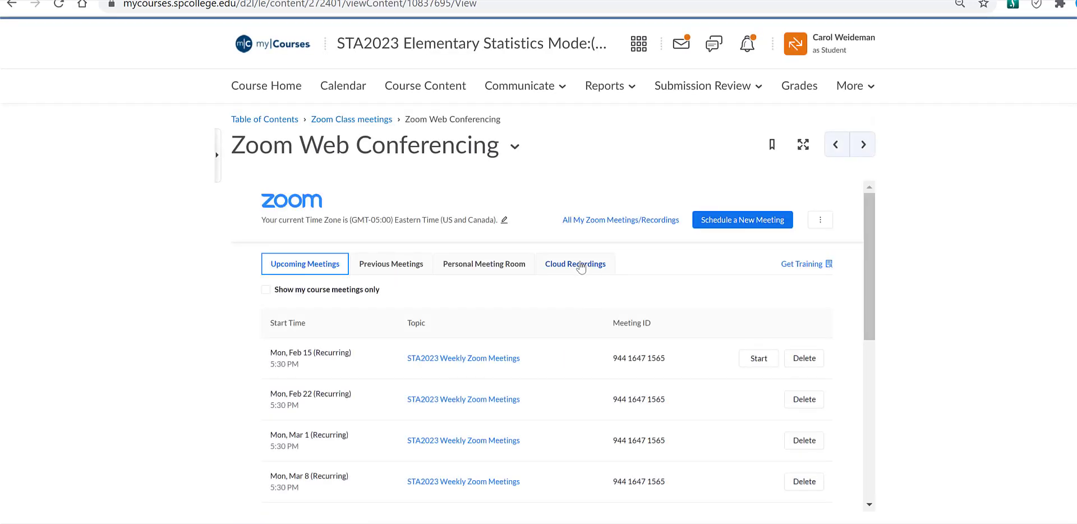
# Step: From Cloud Recordings, open the Feb 8 meeting's Recording-1 and start it playing in the player
pyautogui.click(575, 263)
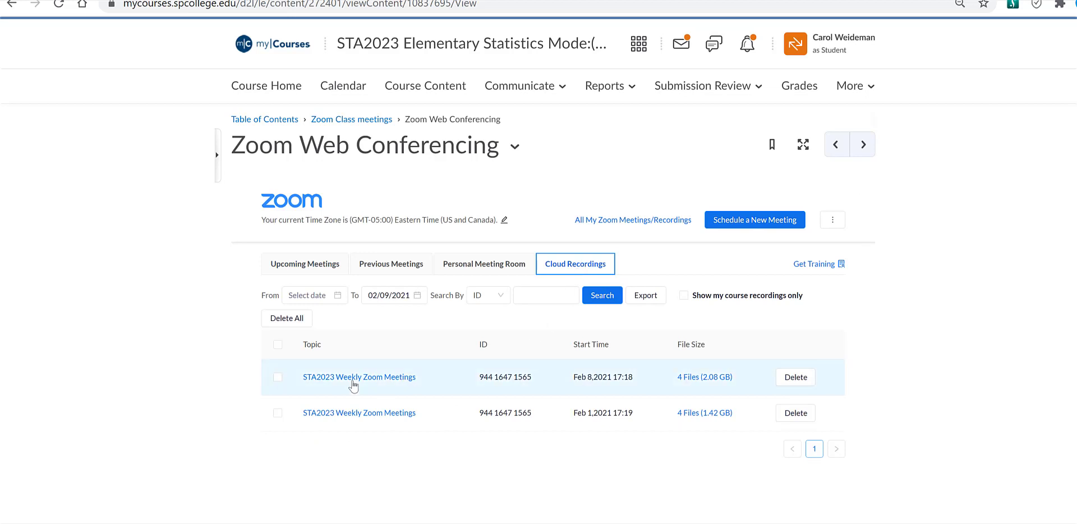
pyautogui.moveTo(523, 391)
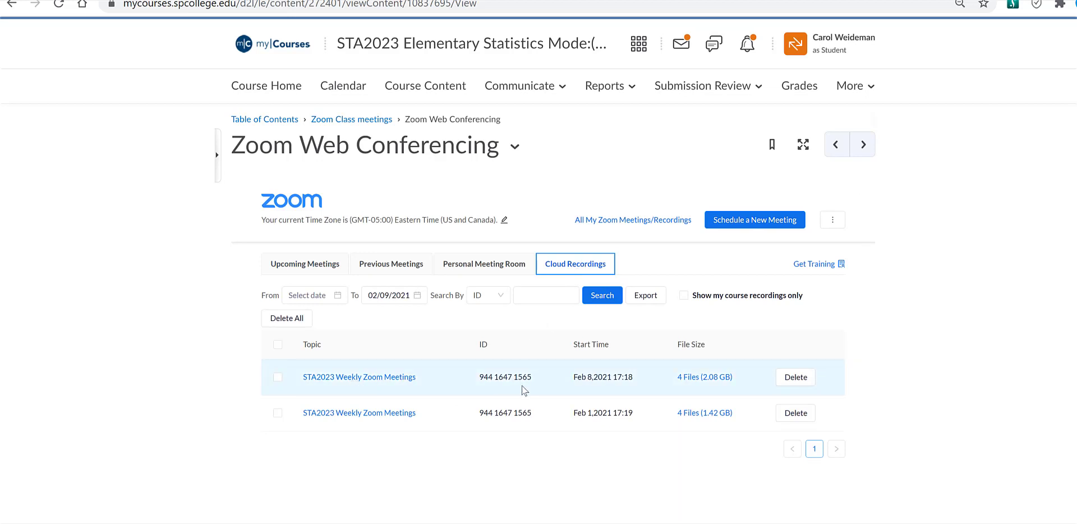
pyautogui.click(359, 376)
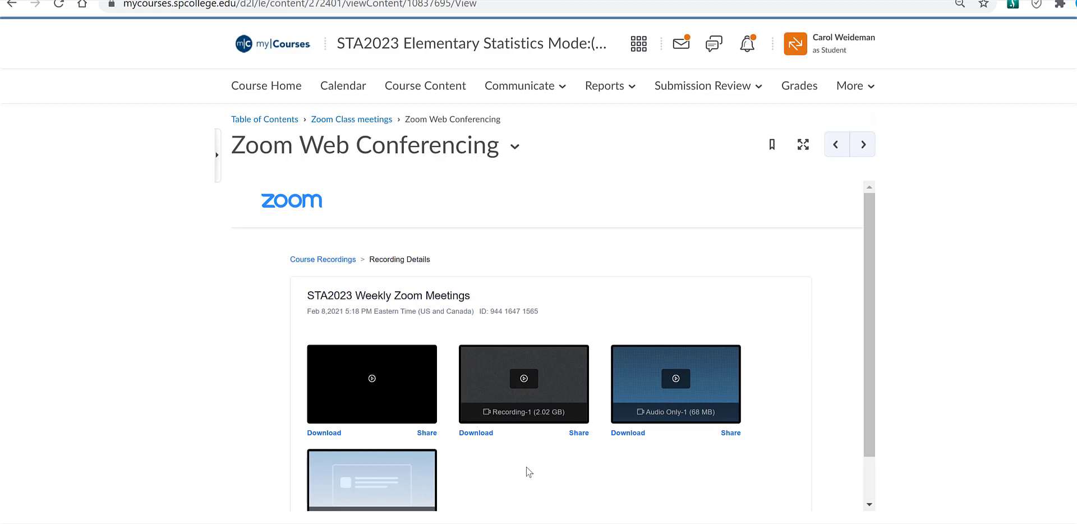
pyautogui.moveTo(536, 474)
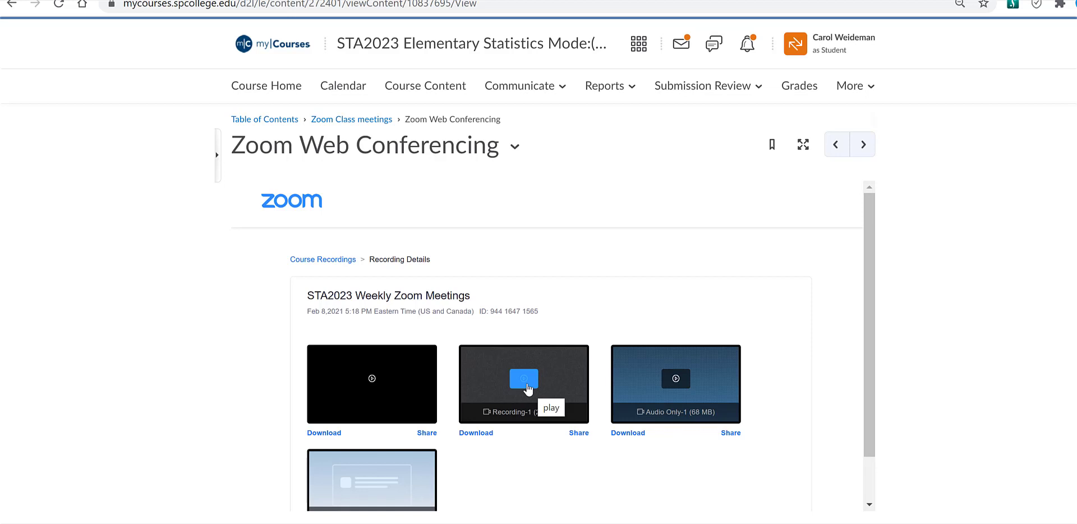
pyautogui.click(524, 379)
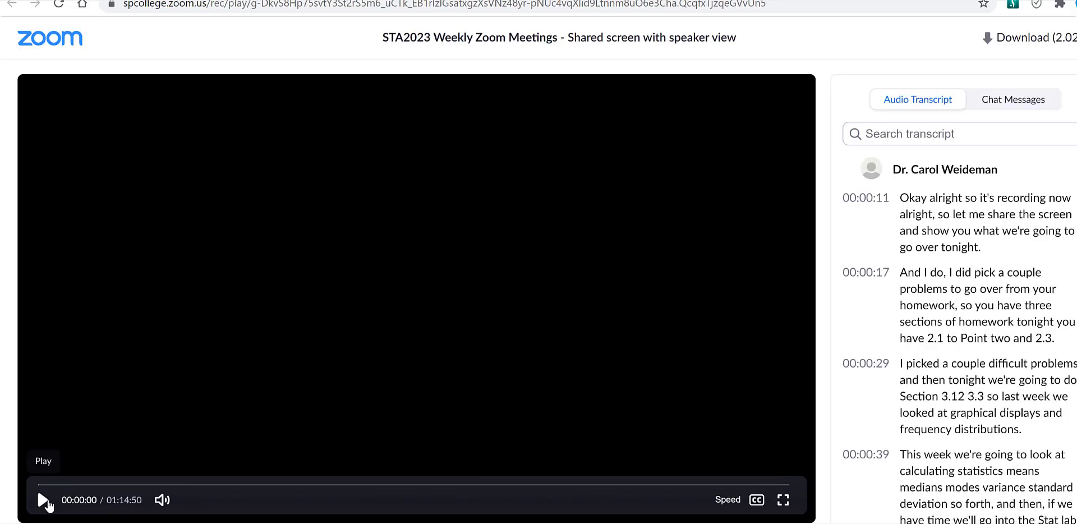
pyautogui.click(43, 499)
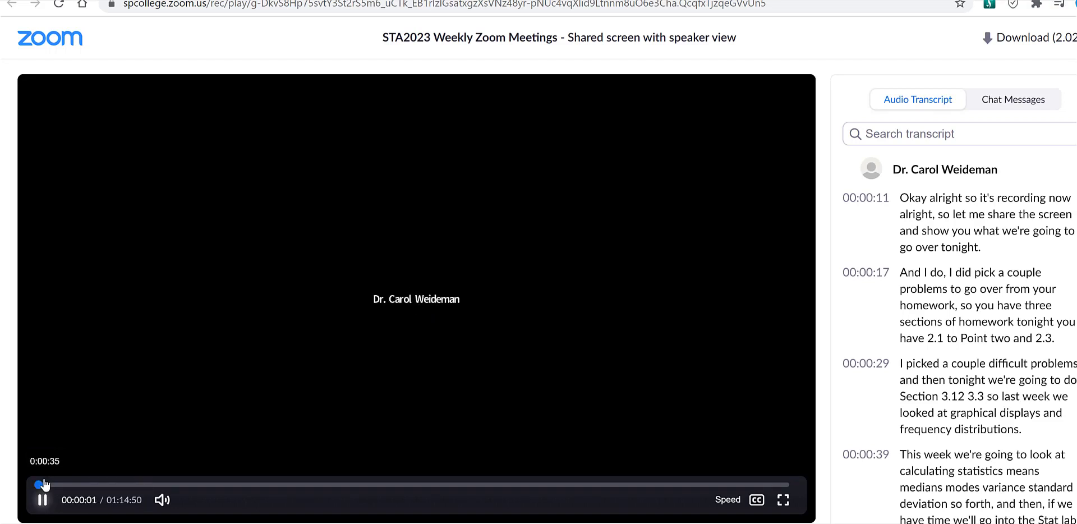